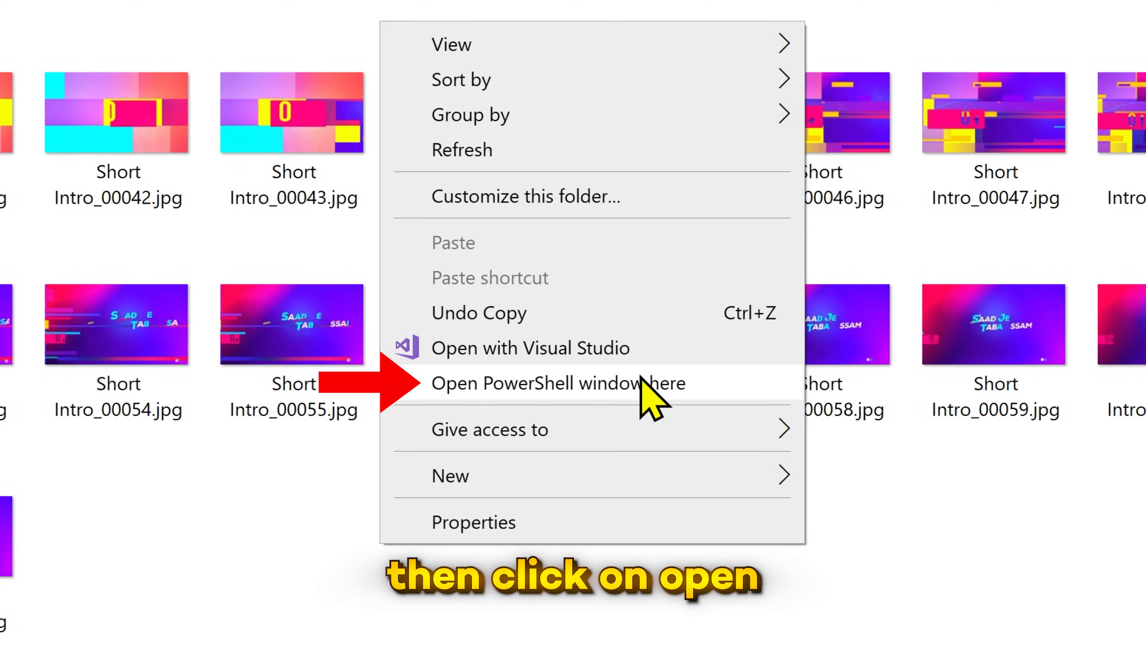
Open a PowerShell window rooted at the Short Intro images folder
click(541, 382)
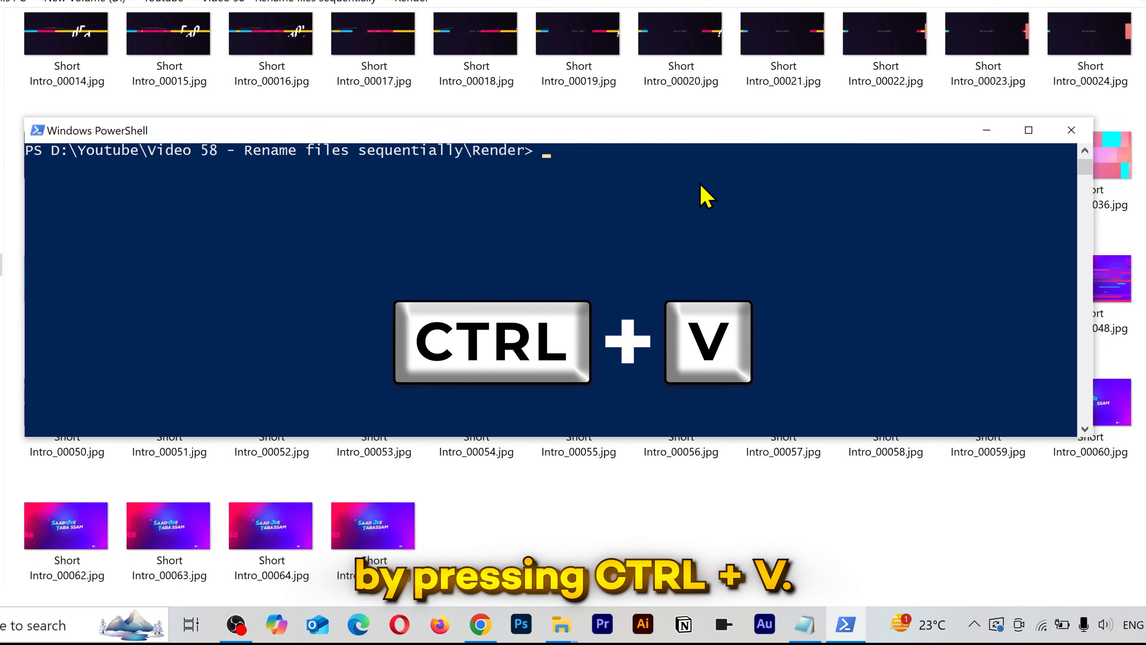
Paste the Rename-Item loop and replace its 'File' prefix with 'Alpha'
key(ctrl+v)
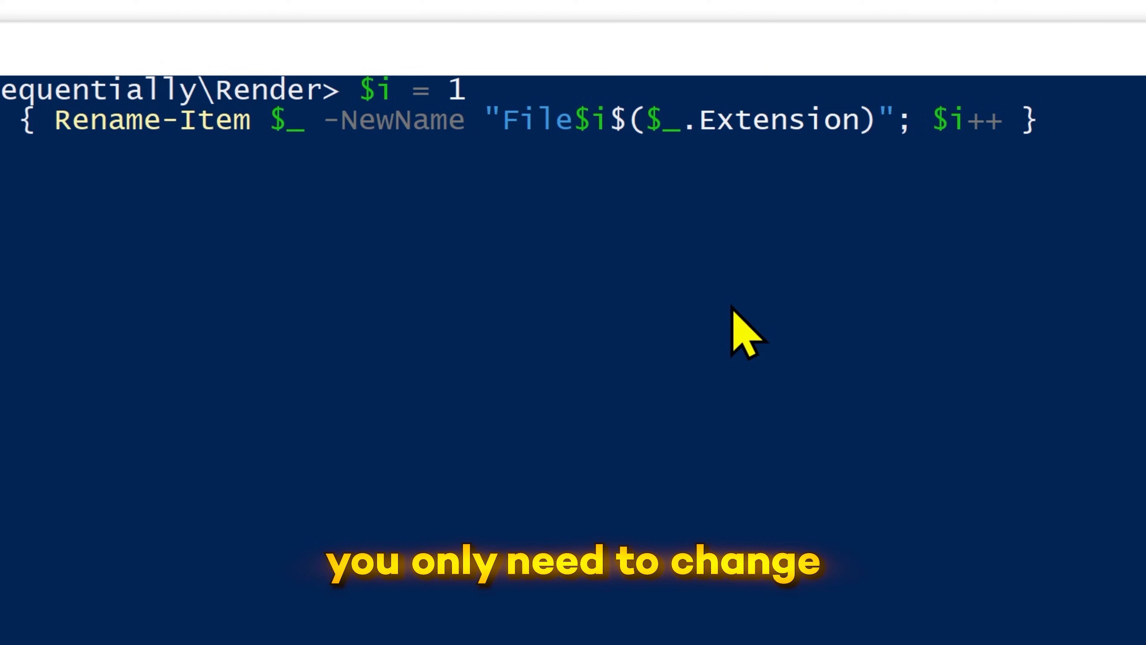
key(Left)
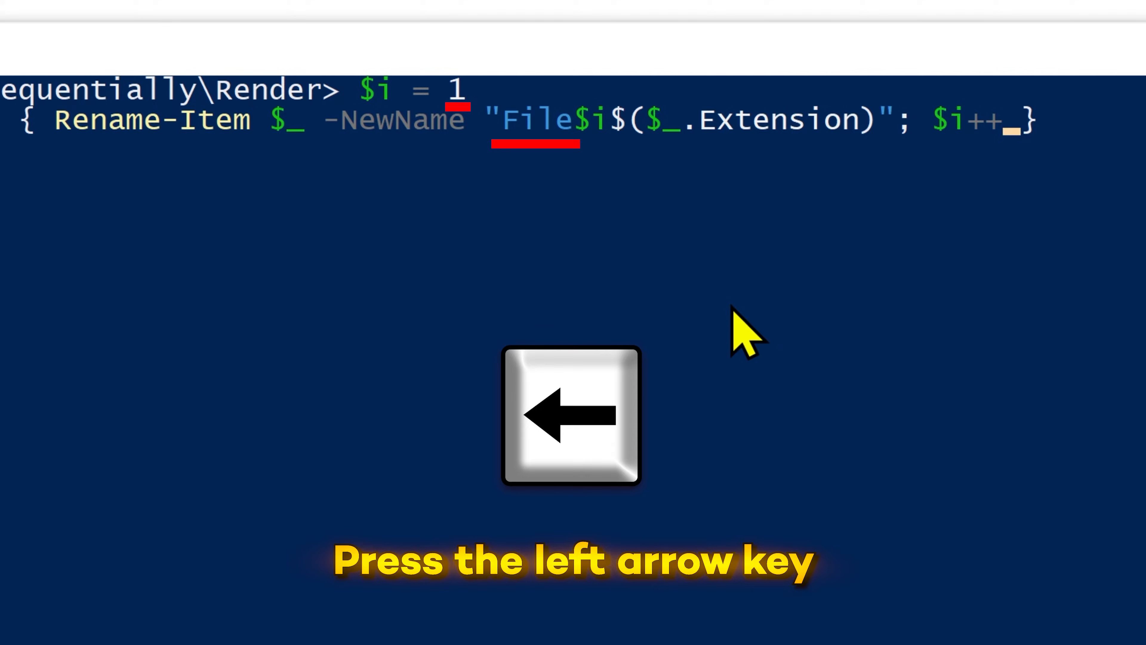
key(Left)
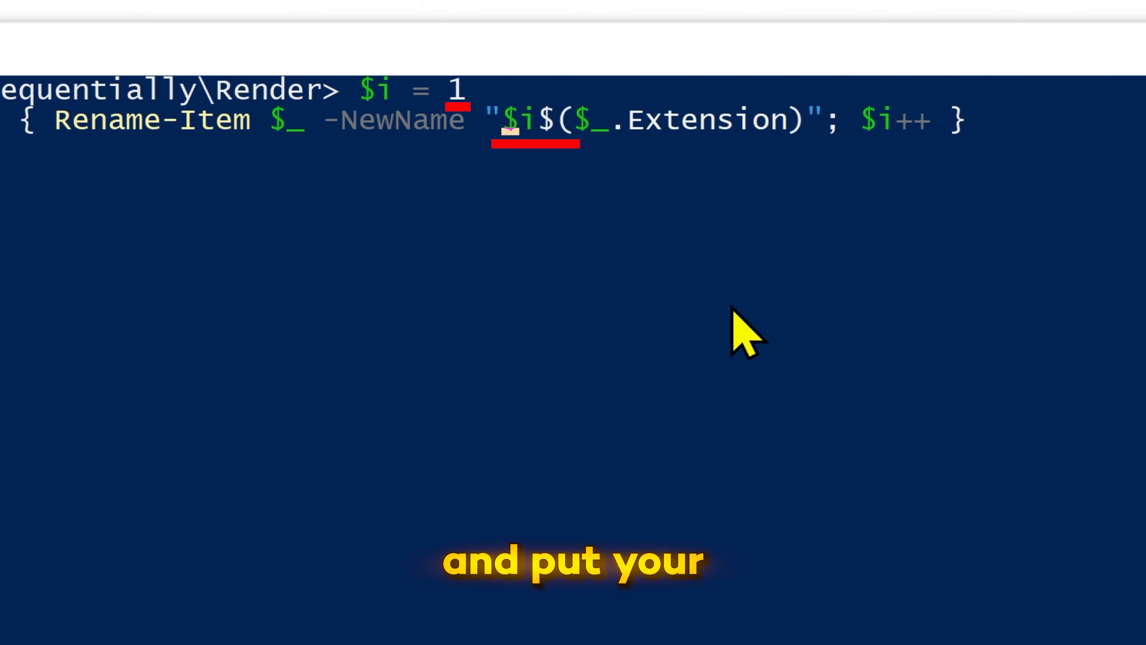
text(Alpha)
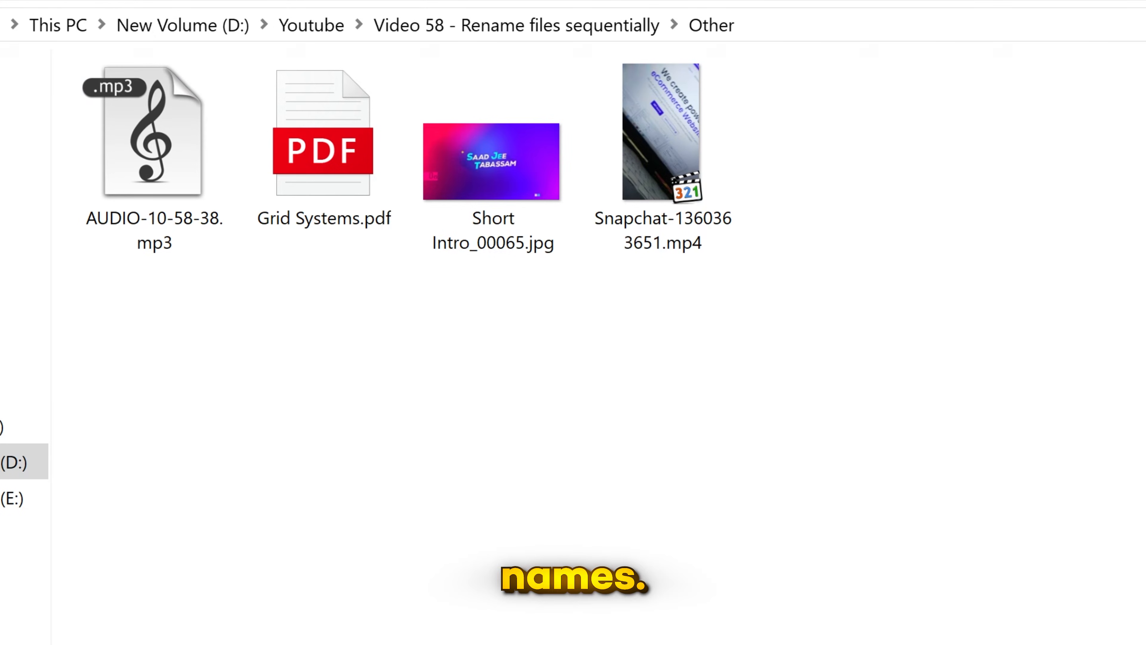
Show the extended folder menu for the Other folder with Shift held
key(shift)
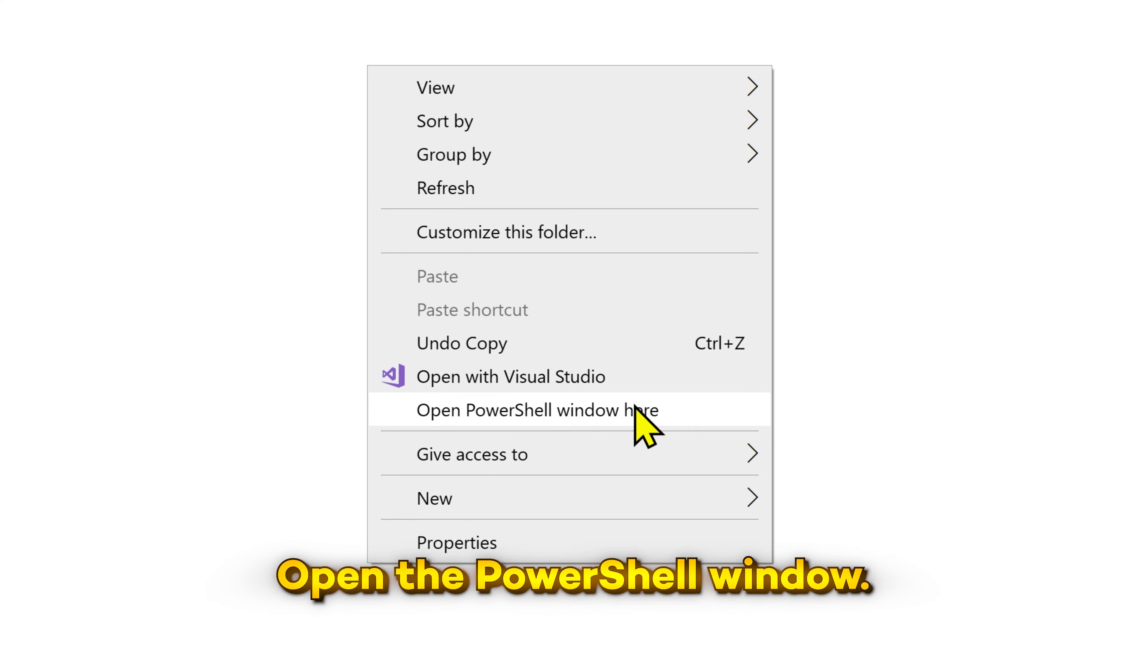
Run the loop from 131 with 'Project $i', yielding Project 131.mp3 through Project 134.mp4
click(517, 410)
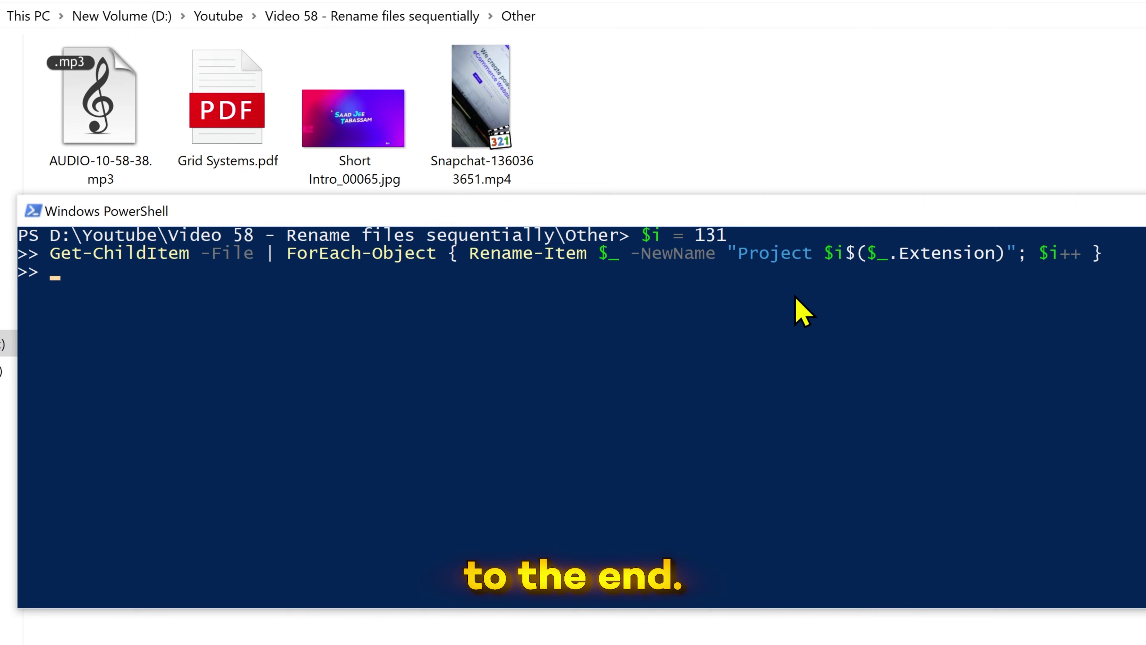
key(Enter)
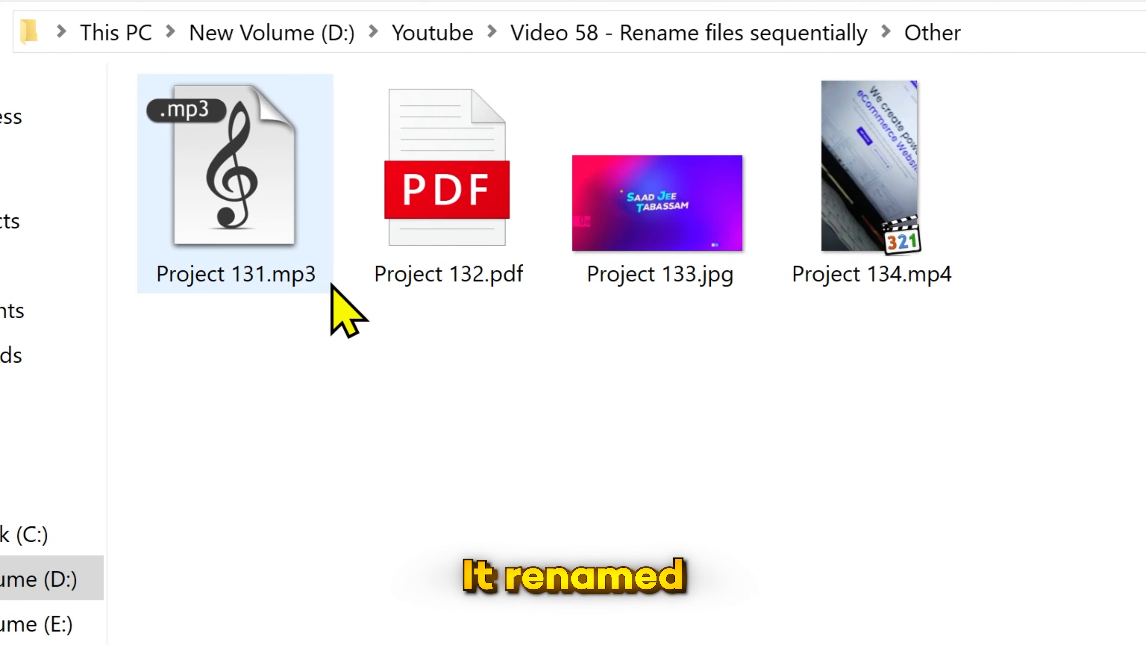
click(870, 165)
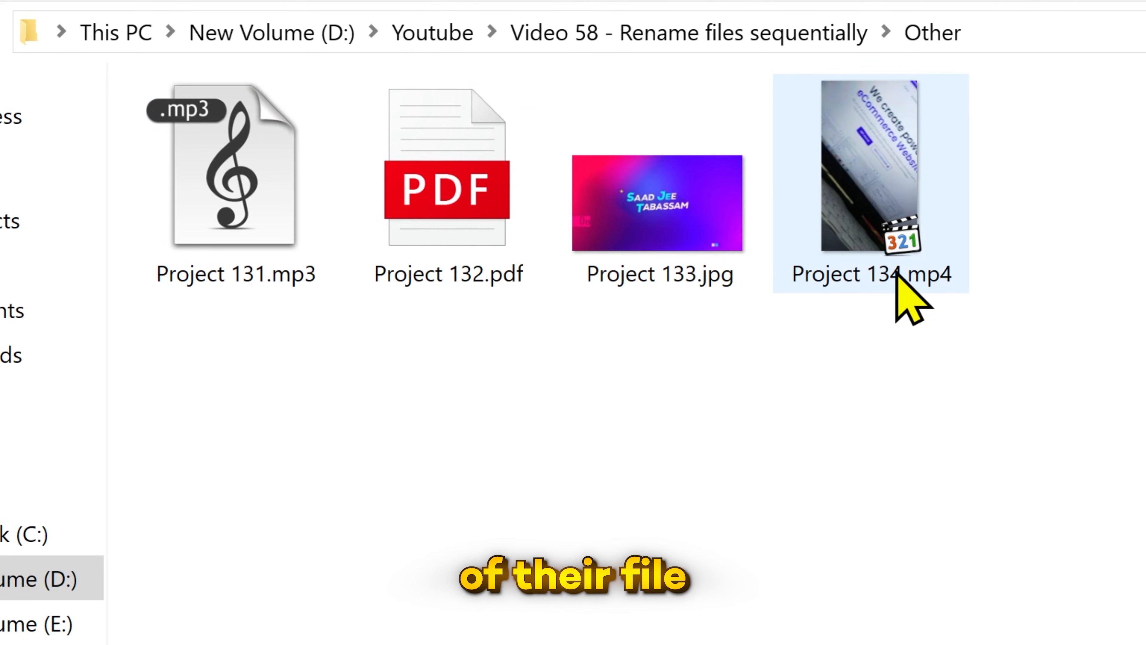